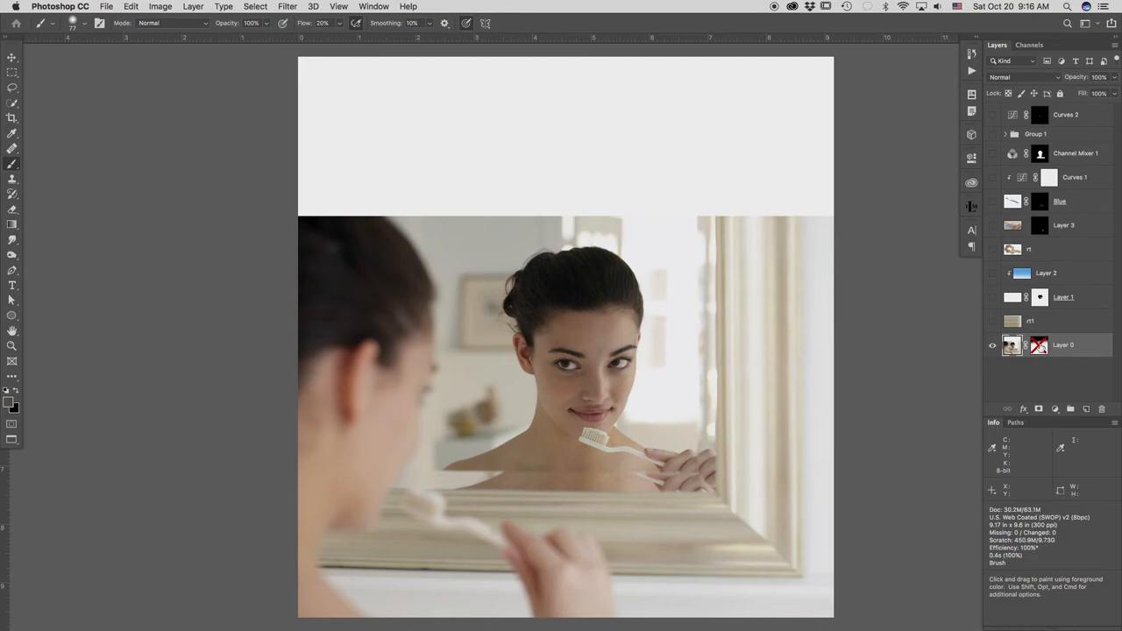
mouse_move(1038, 344)
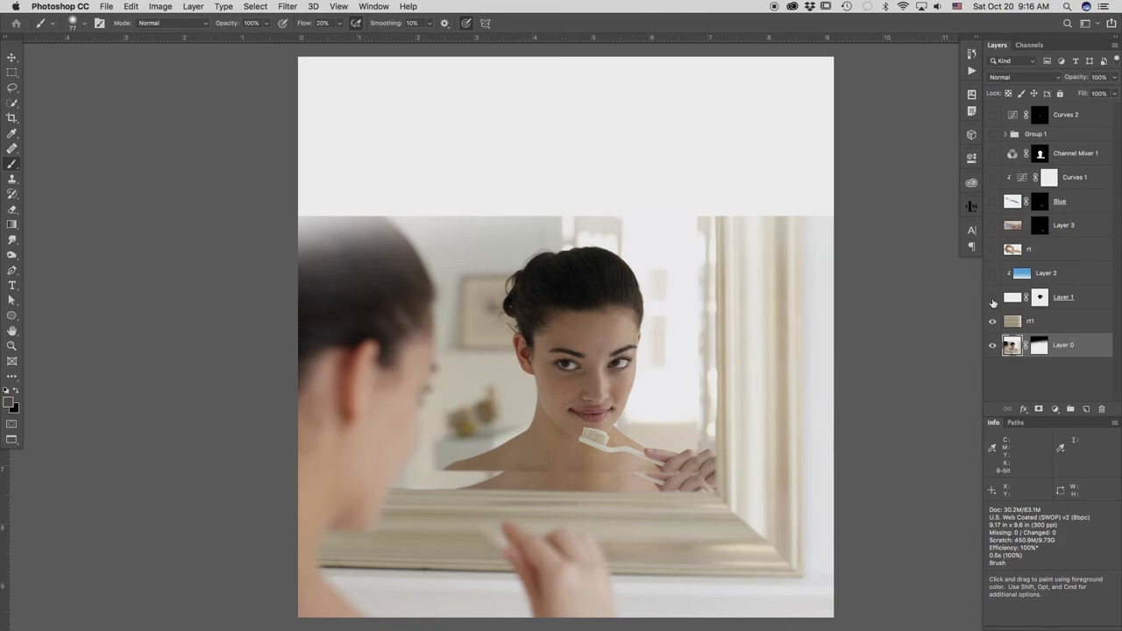
Step: Reveal the white top fade and the soft blue gradient Layer 2 over the portrait
left_click(993, 298)
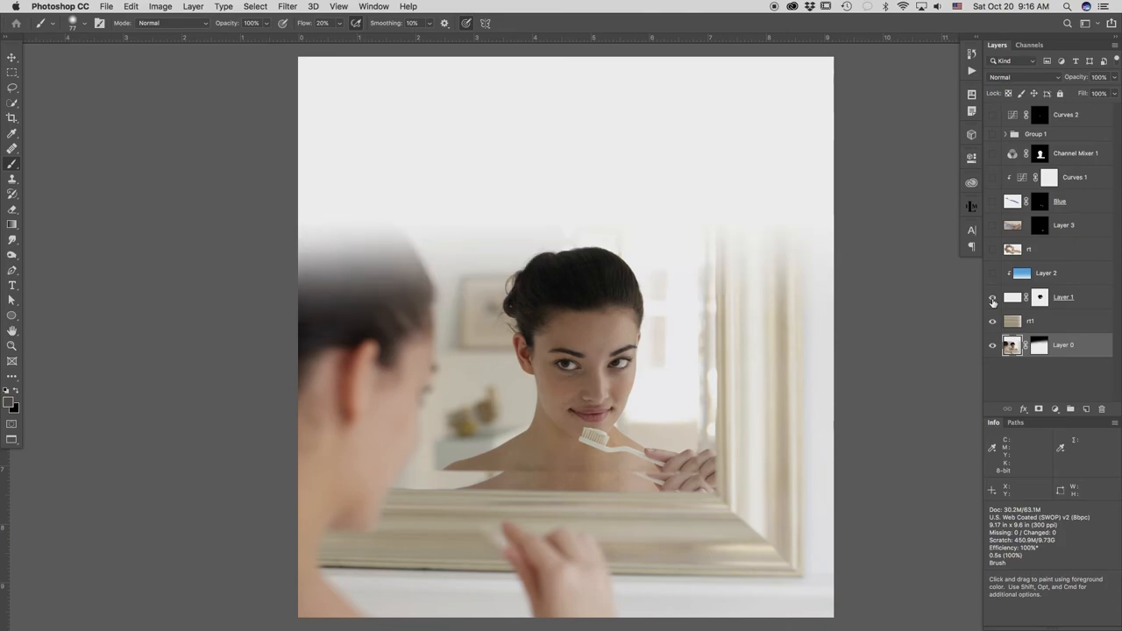
left_click(992, 296)
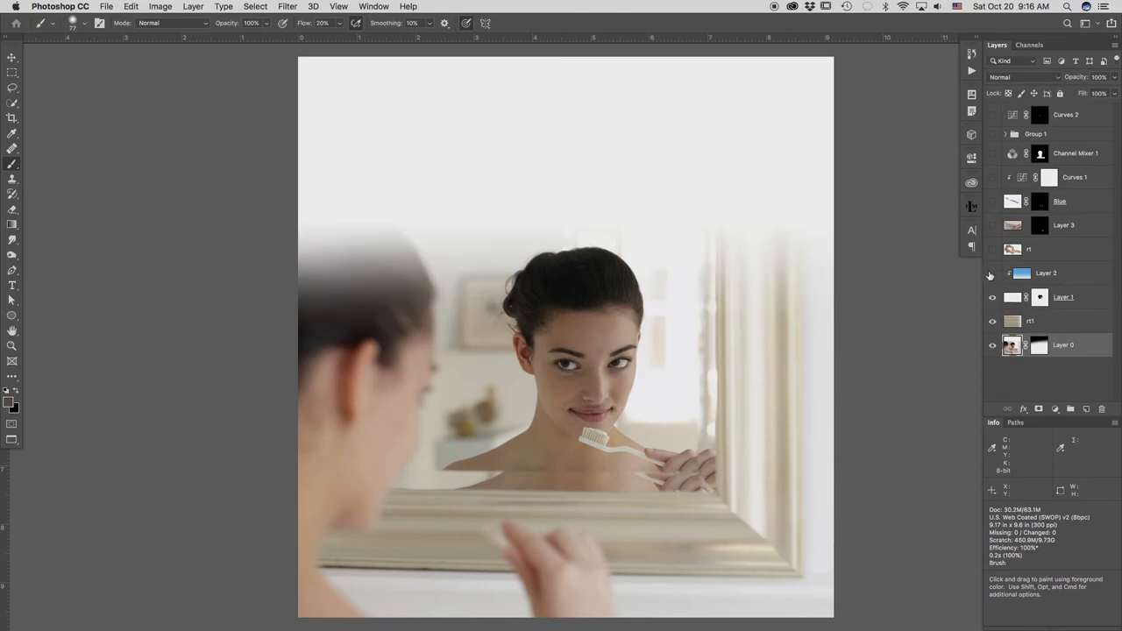
left_click(992, 273)
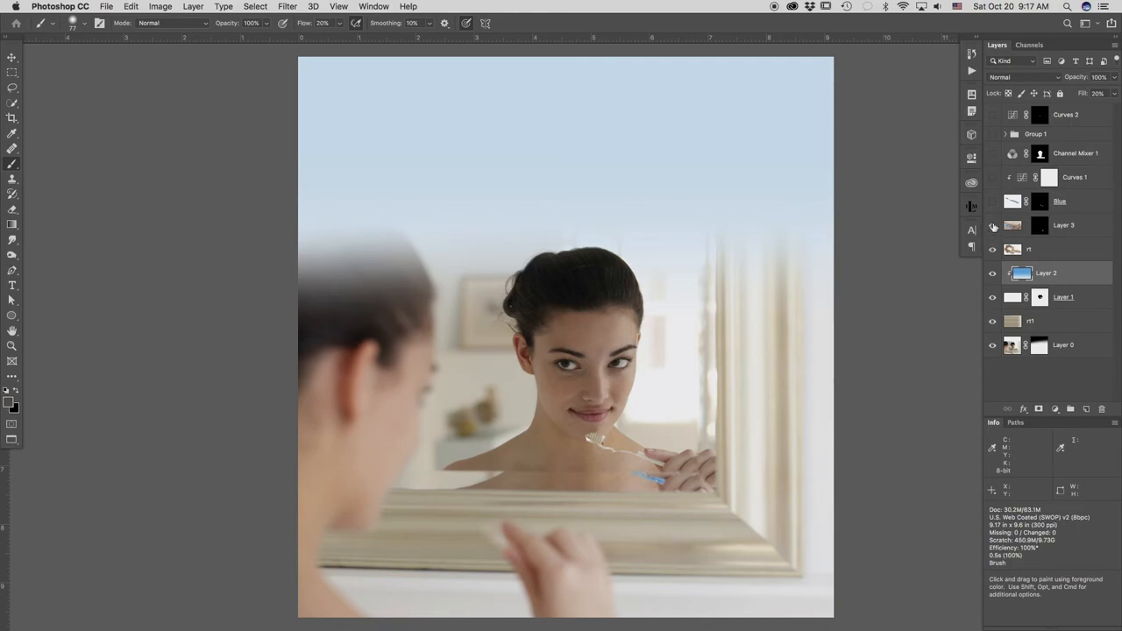
Step: Show the blue toothbrush layer, solo it briefly, then restore the full composite
left_click(993, 274)
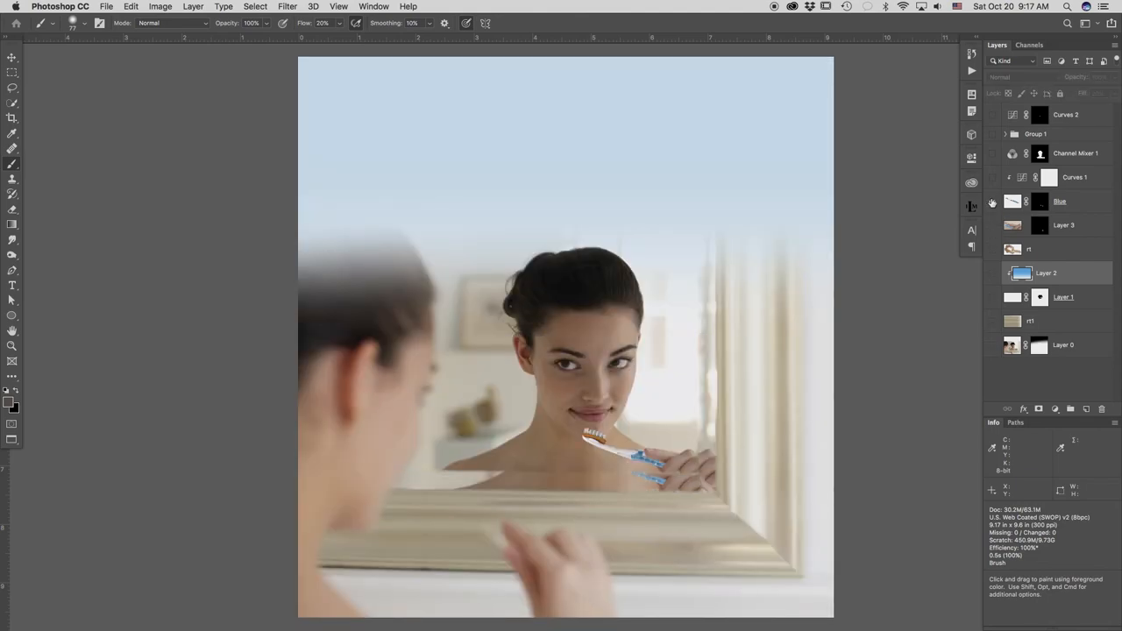
left_click(992, 200)
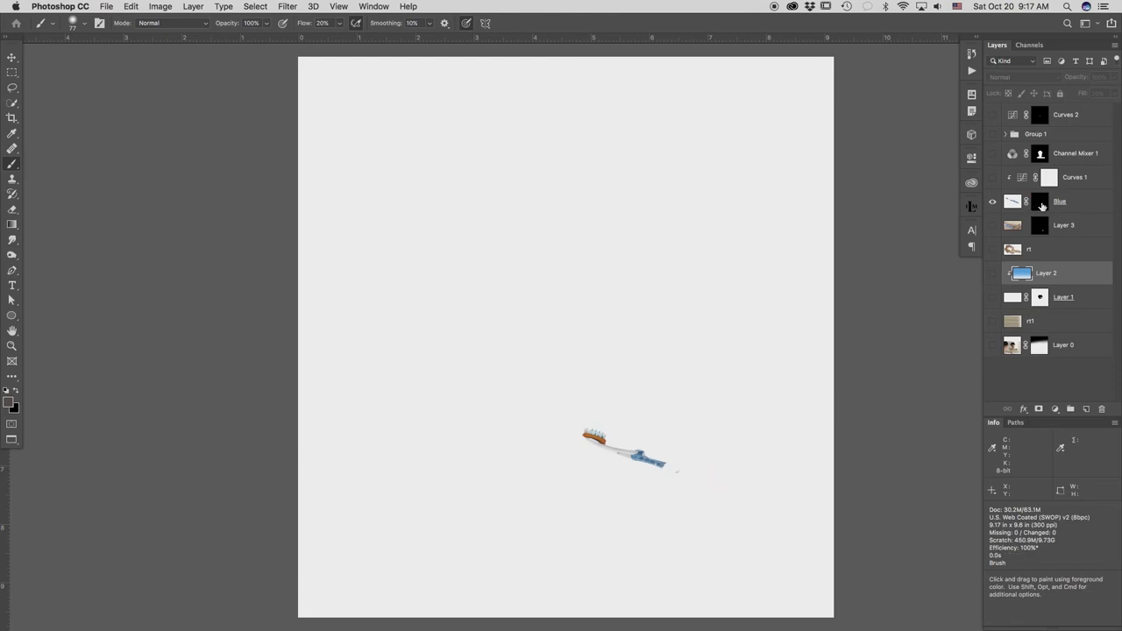
left_click(1040, 202)
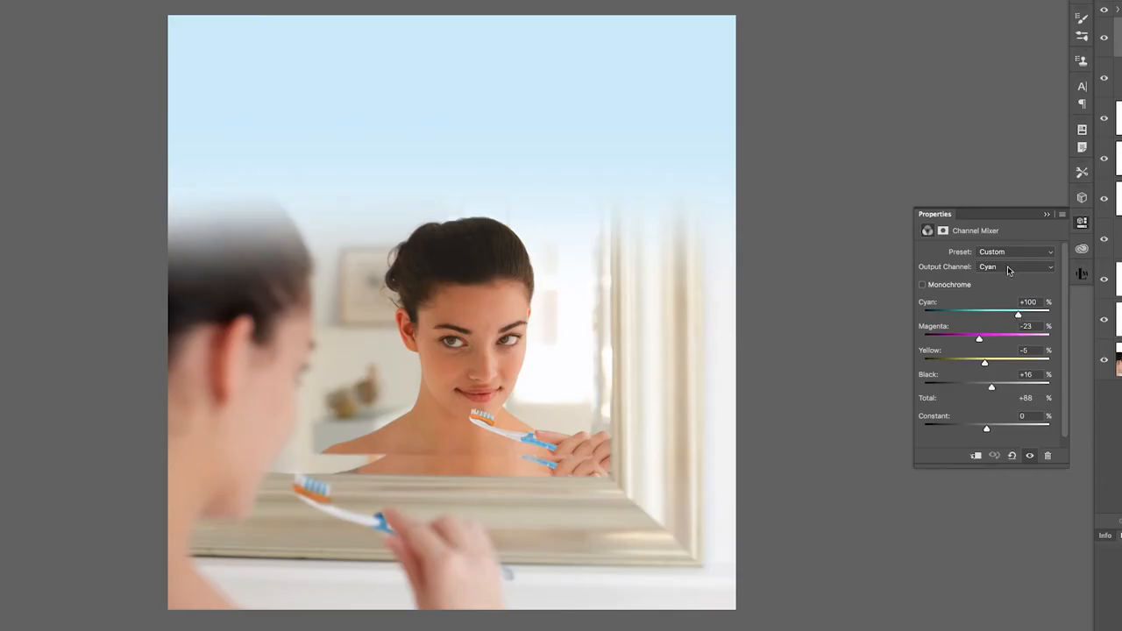
Step: Tune the Channel Mixer's Magenta output, nudging Cyan and raising the Constant
left_click(1013, 266)
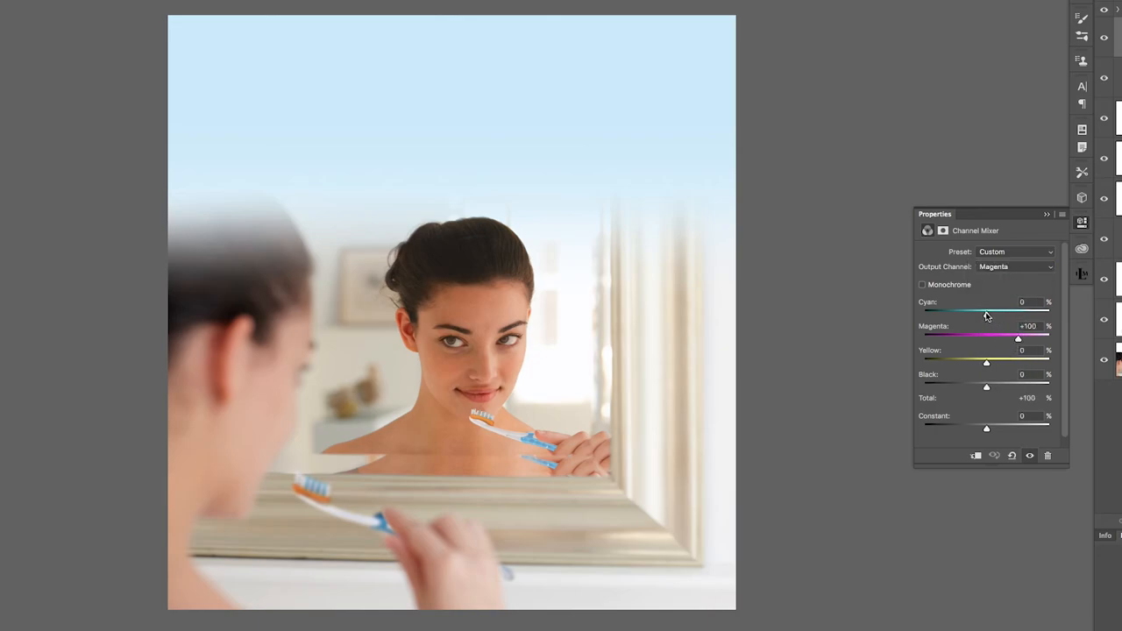
left_click_drag(985, 312, 982, 312)
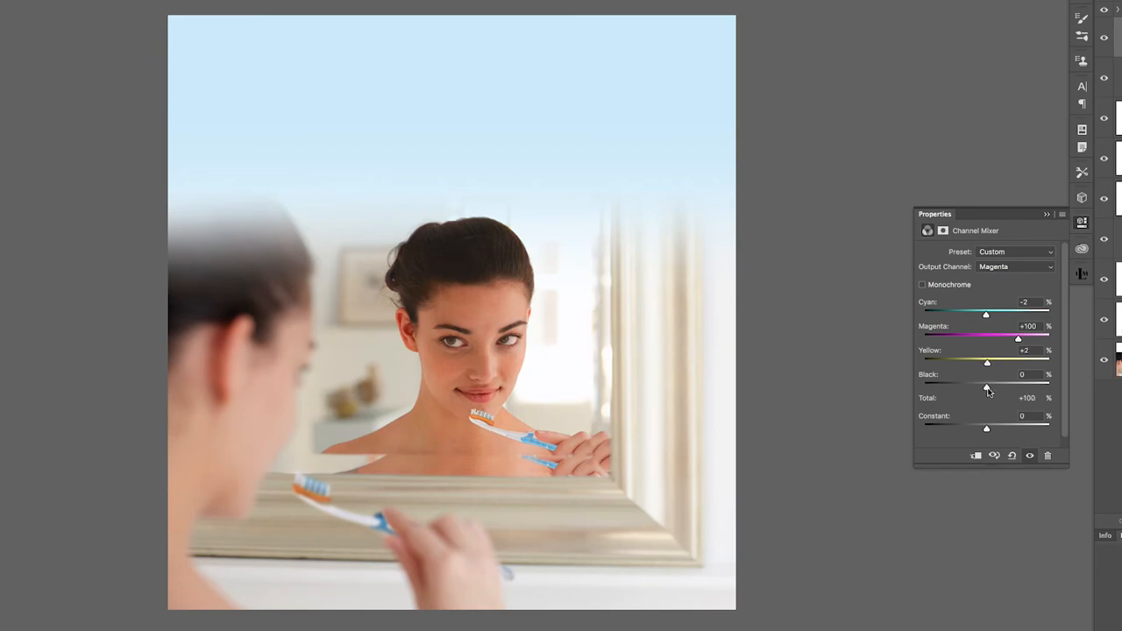
left_click_drag(985, 427, 1008, 428)
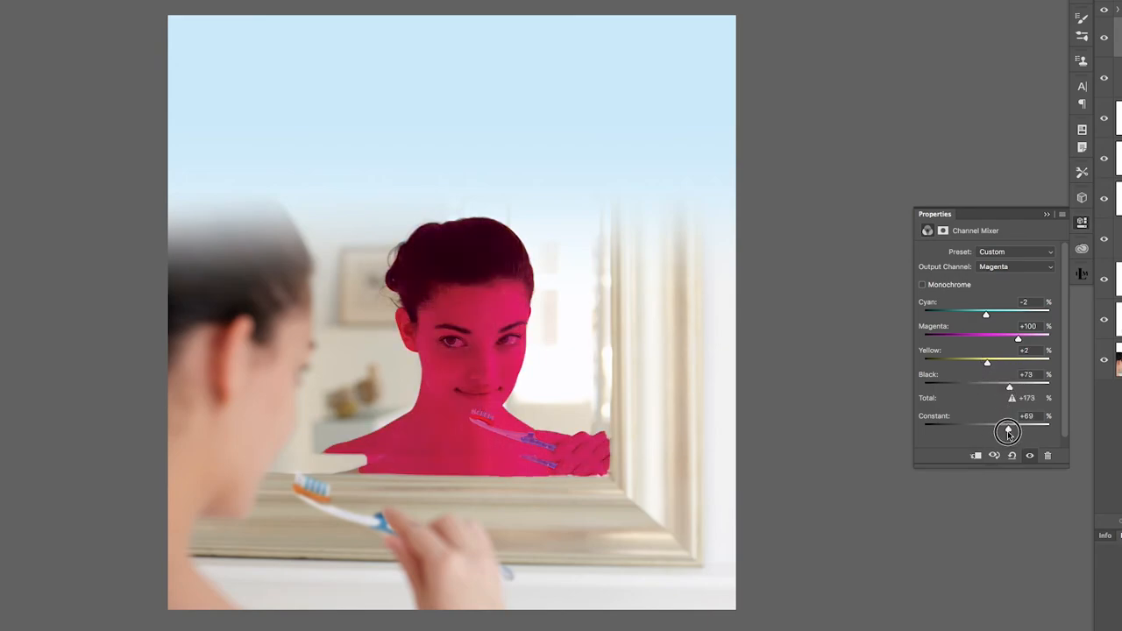
Step: Tune the Black output channel's Yellow and Cyan amounts for a warmer skin tone
left_click(1013, 267)
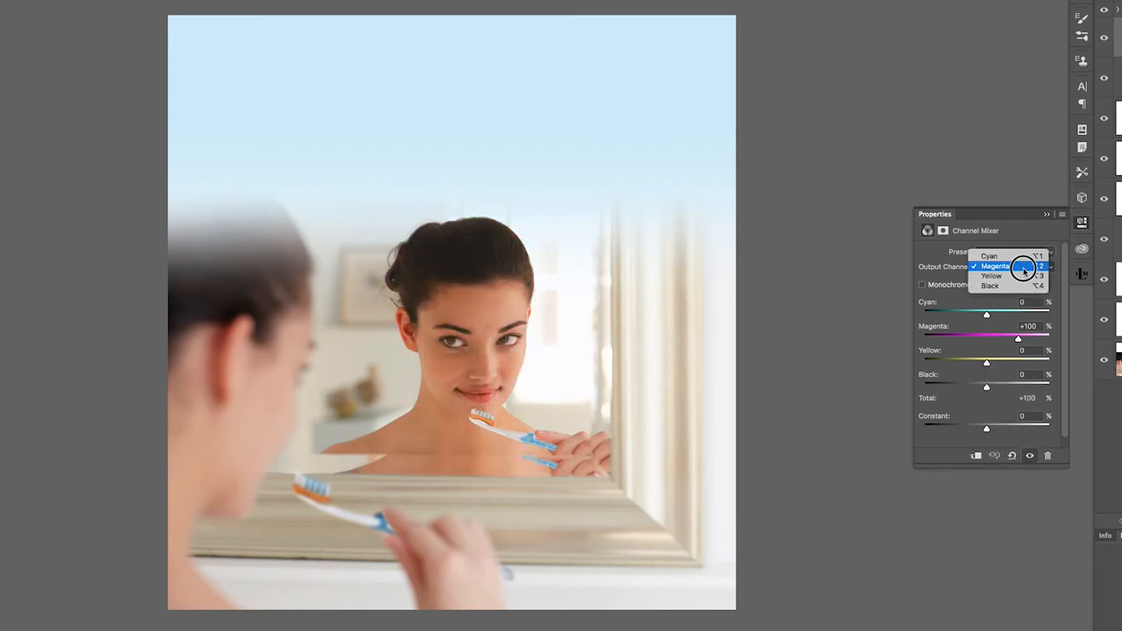
left_click(989, 284)
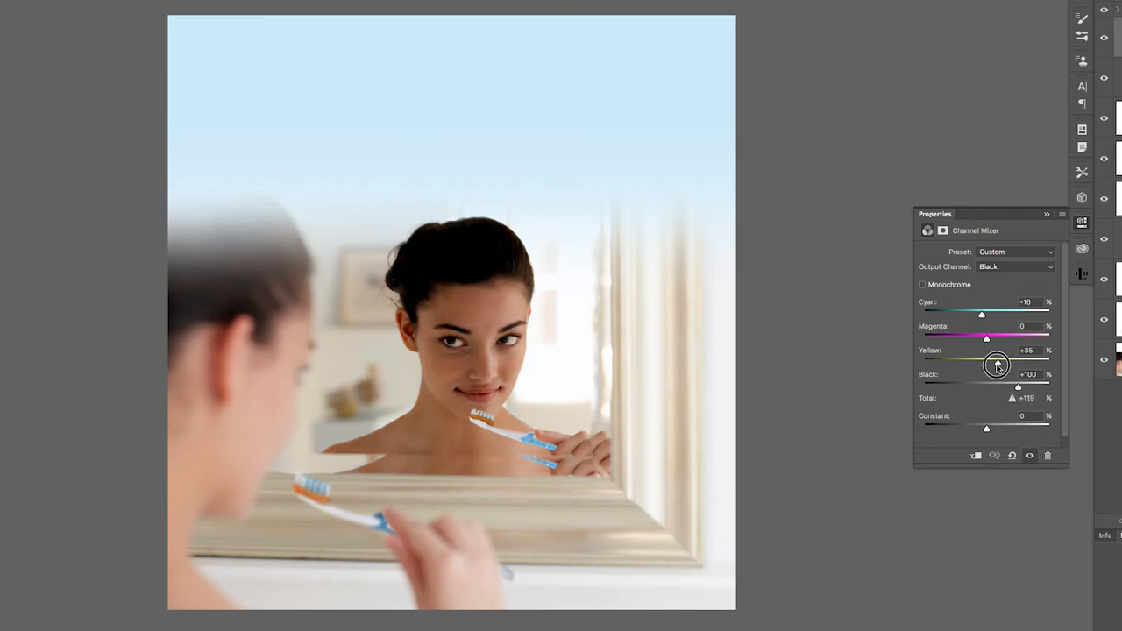
left_click_drag(981, 314, 987, 313)
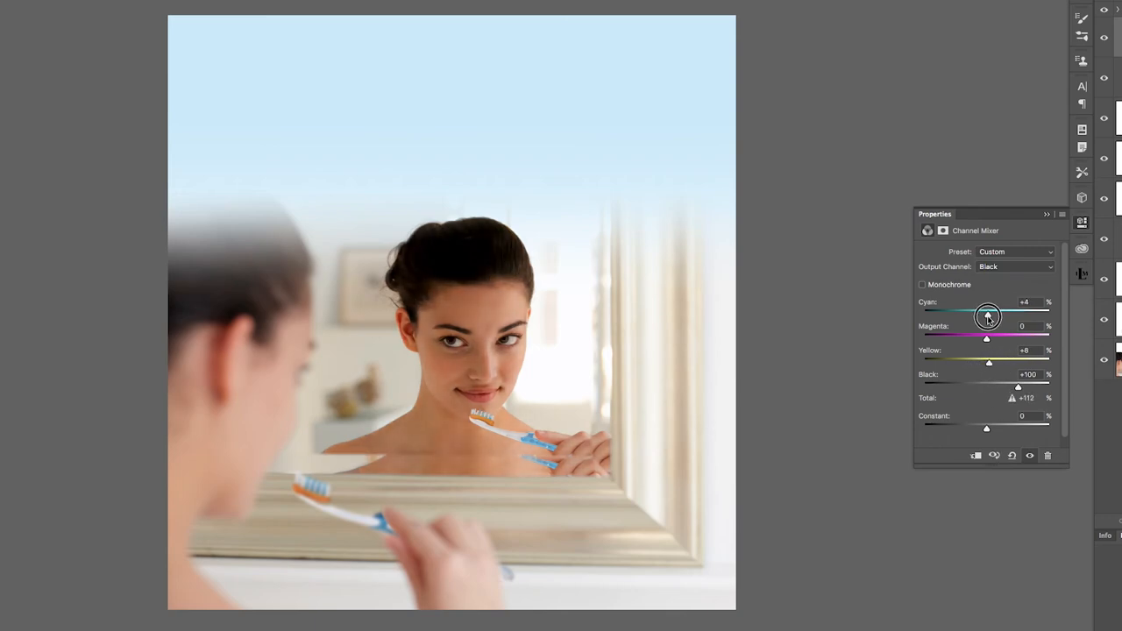
left_click_drag(985, 316, 989, 315)
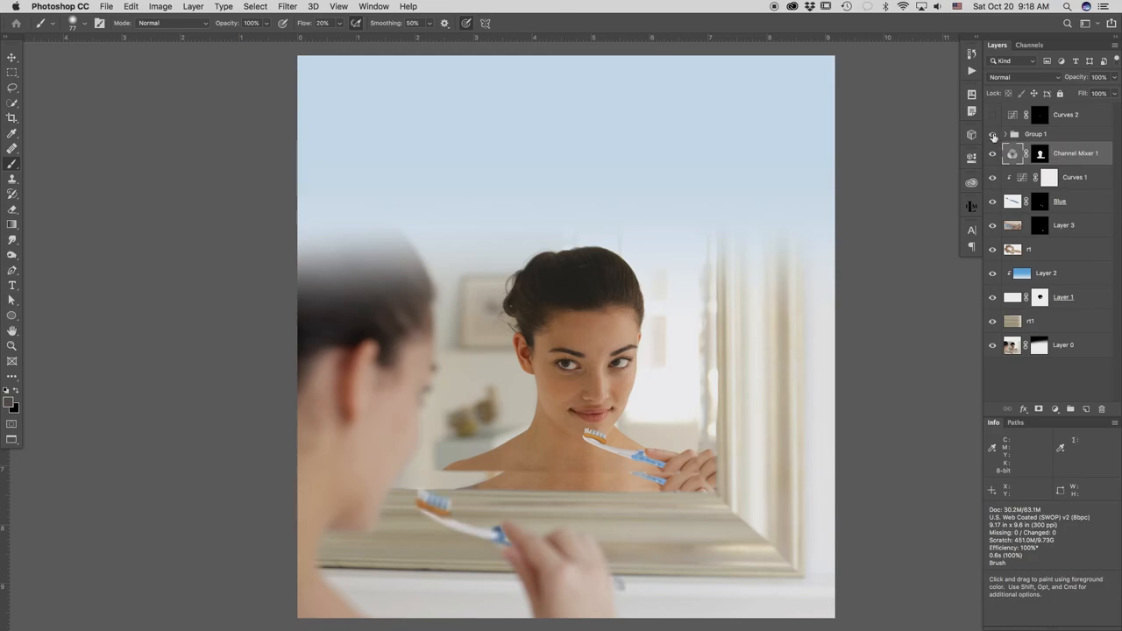
Step: Lower the Blur layer's Gaussian Blur radius so the foreground toothbrush shows, and confirm
left_click(1007, 133)
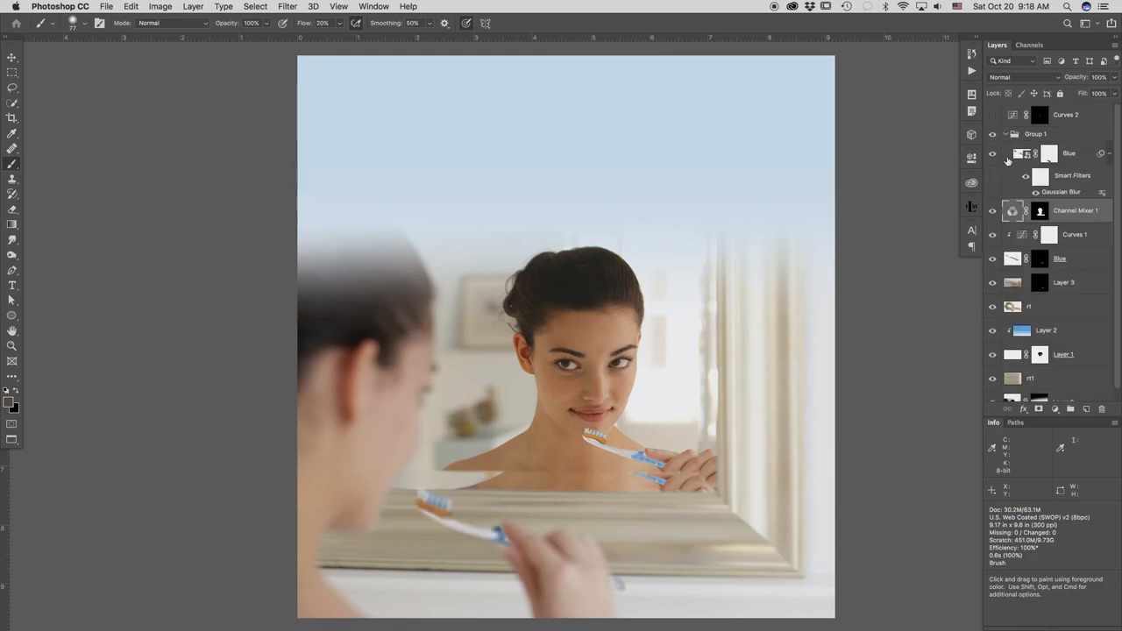
left_click(992, 154)
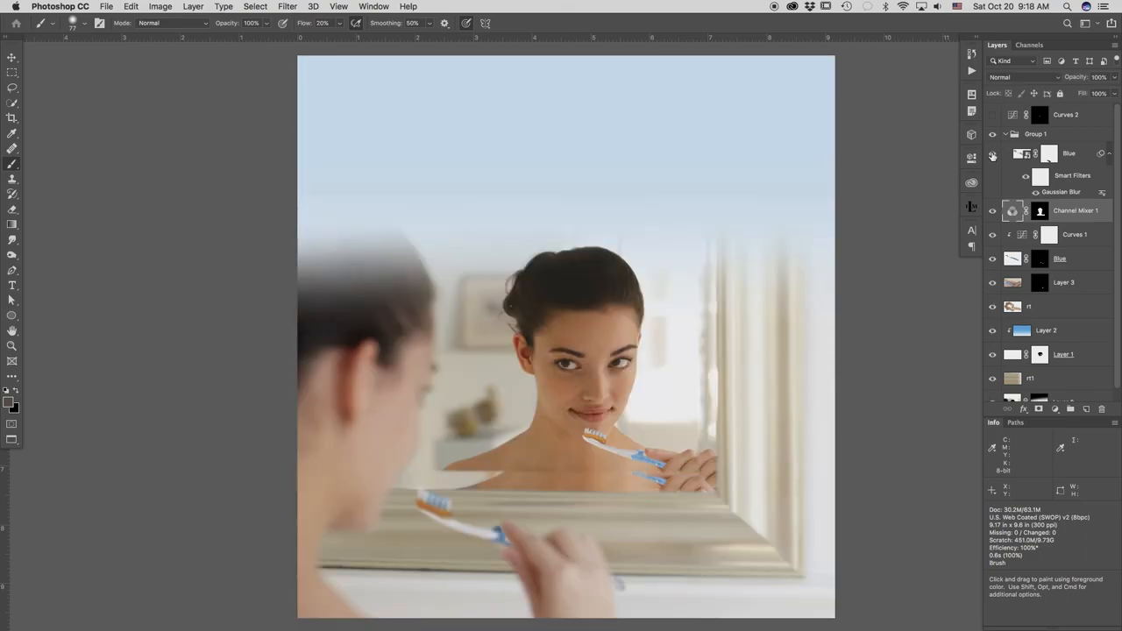
mouse_move(992, 154)
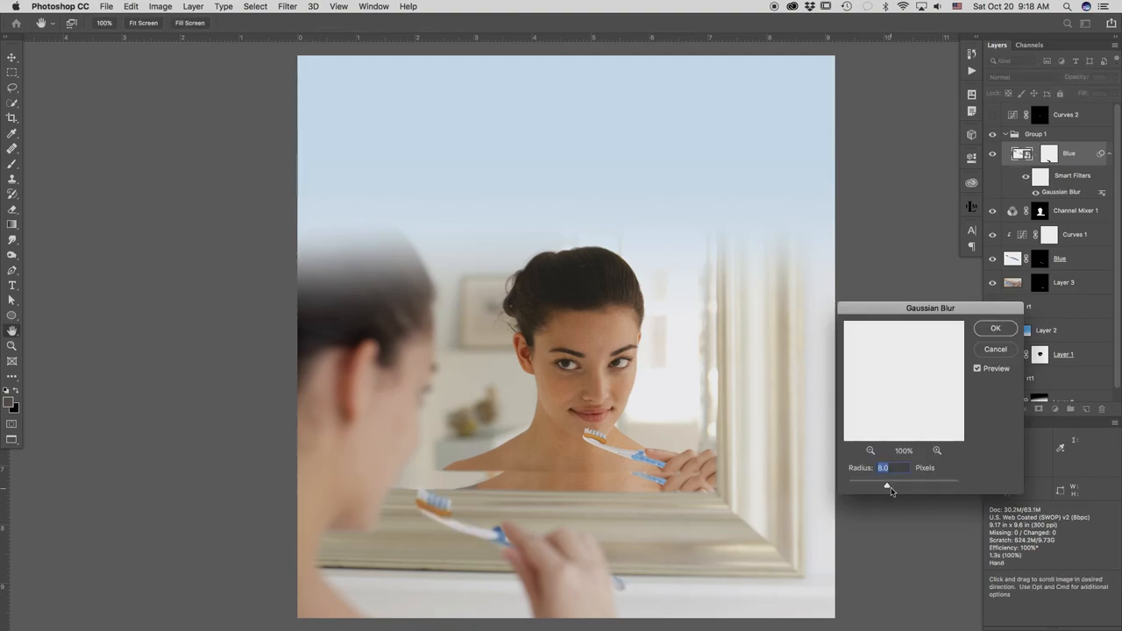
left_click_drag(887, 484, 919, 484)
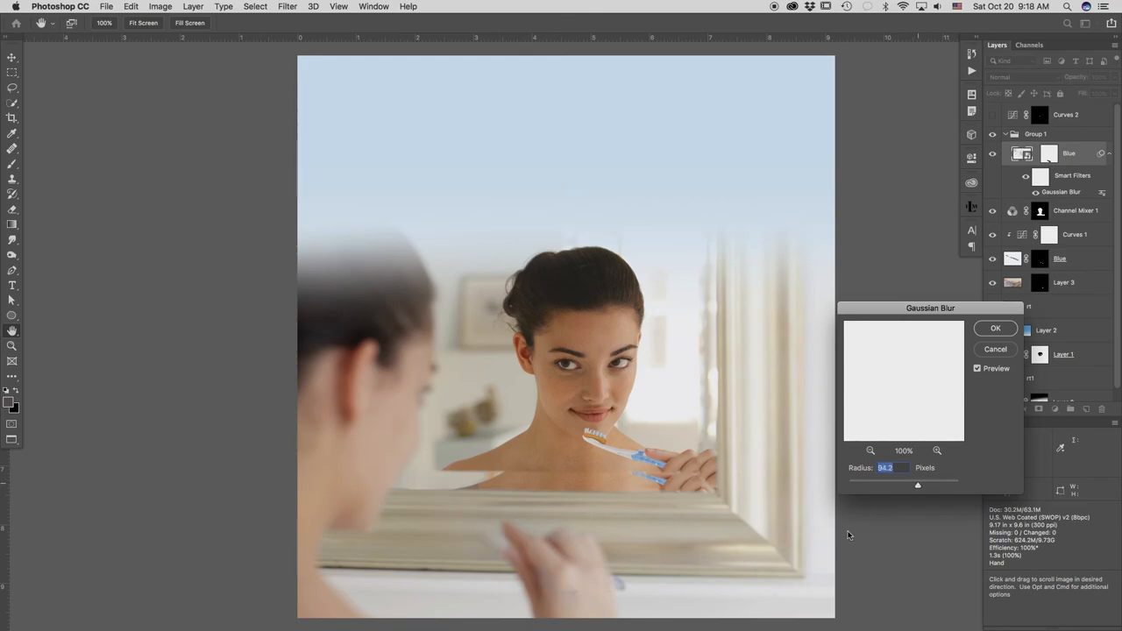
left_click_drag(916, 484, 861, 487)
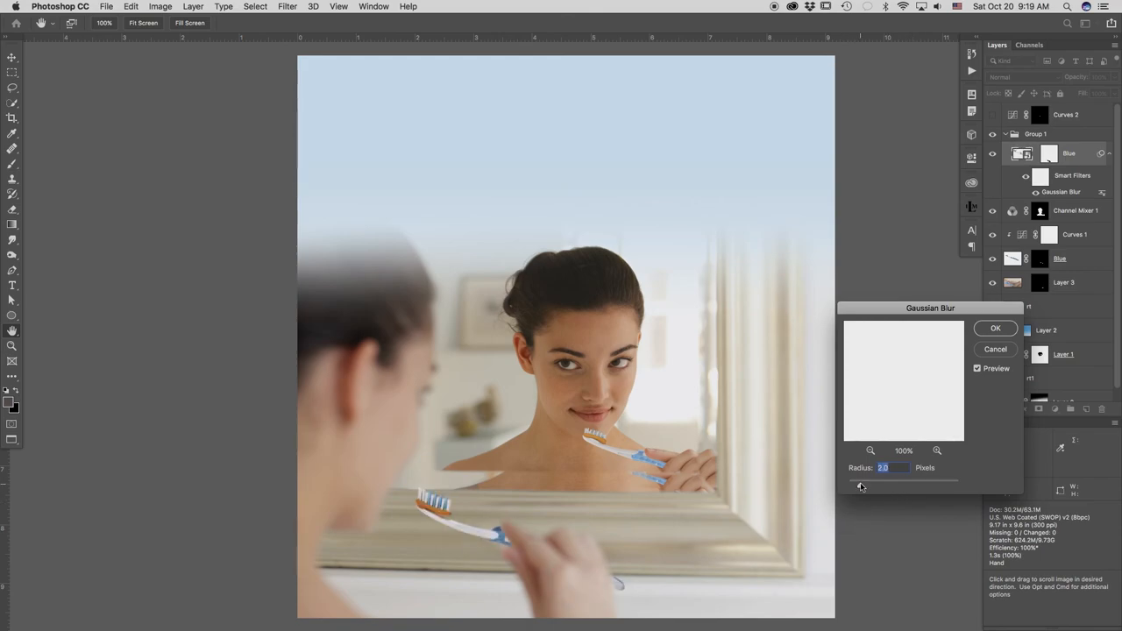
left_click_drag(862, 482, 880, 482)
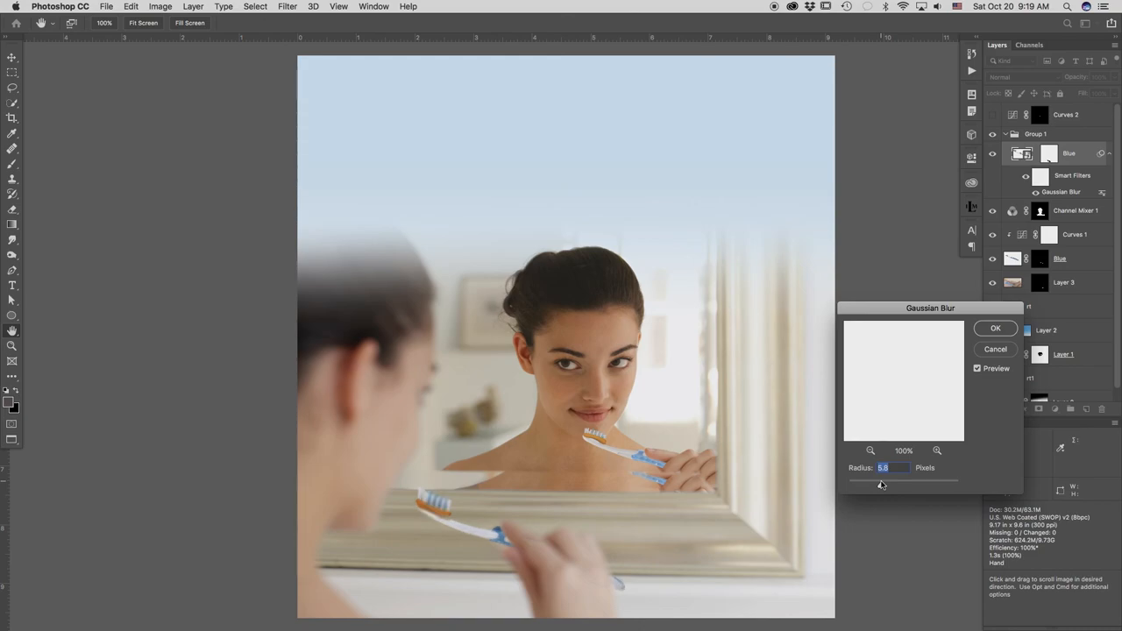
mouse_move(988, 360)
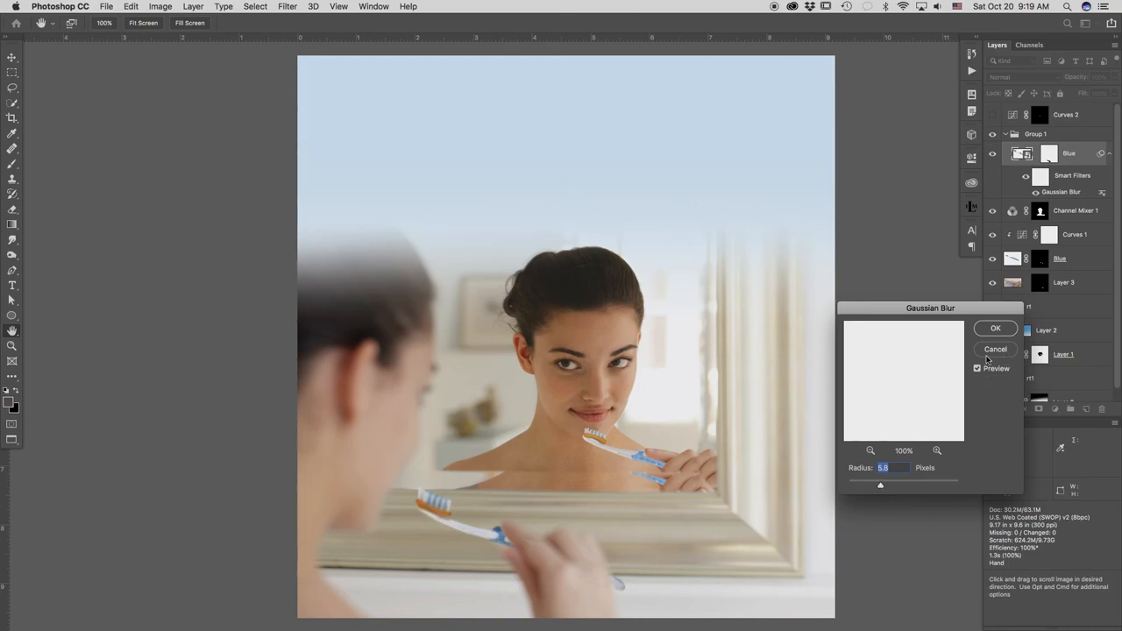
left_click(996, 328)
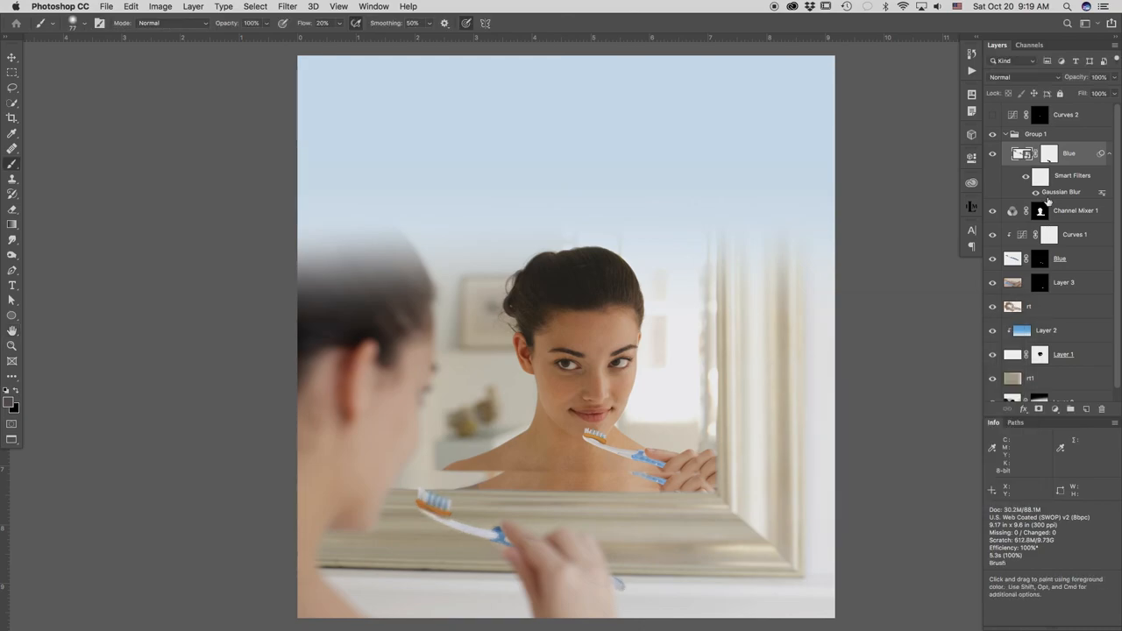
double_click(1062, 191)
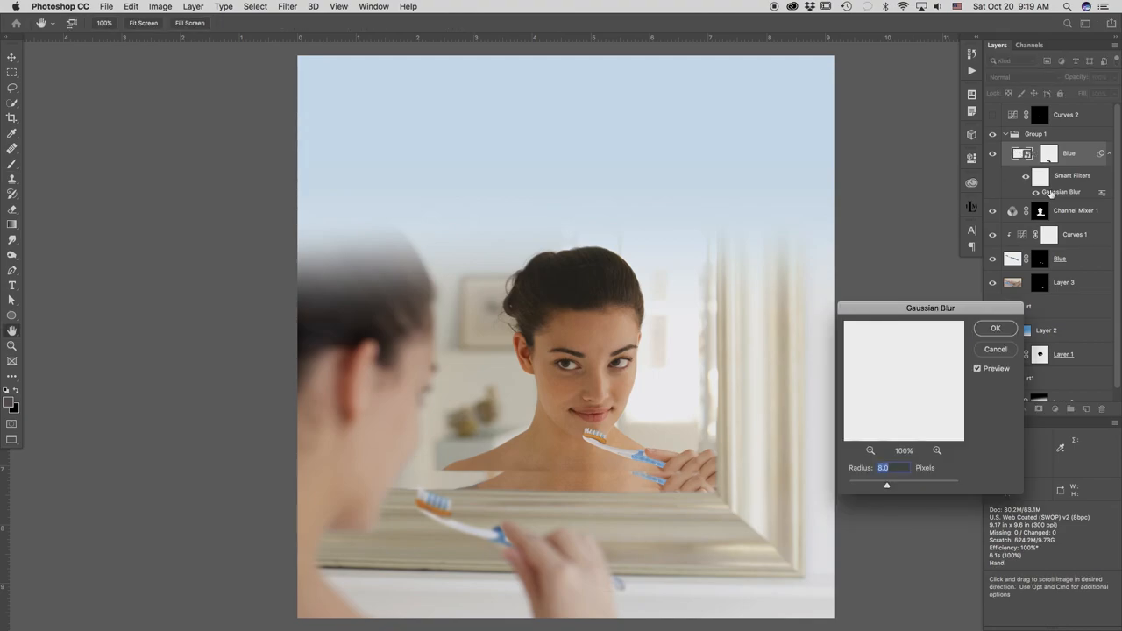
left_click(995, 328)
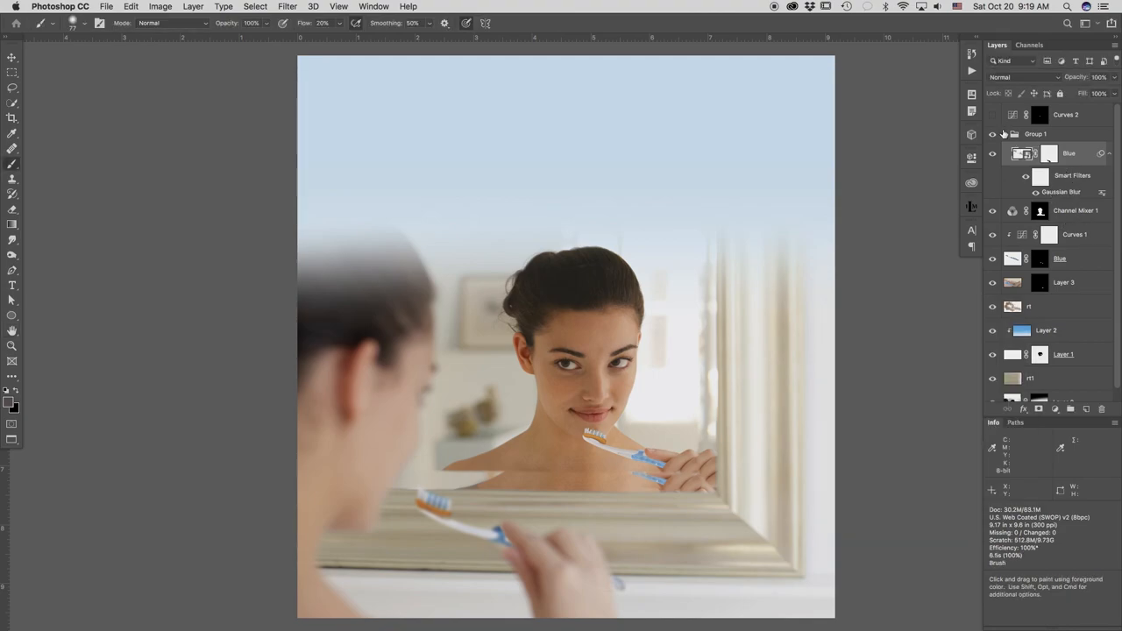
Step: Collapse Group 1 holding the blurred foreground layer
left_click(1006, 133)
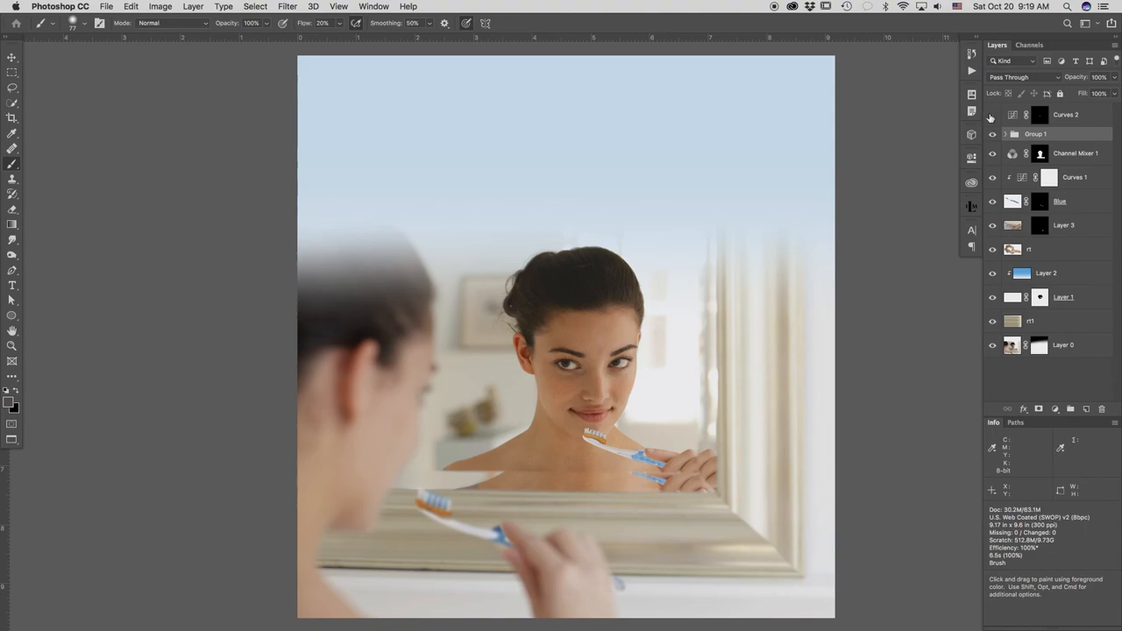
mouse_move(993, 115)
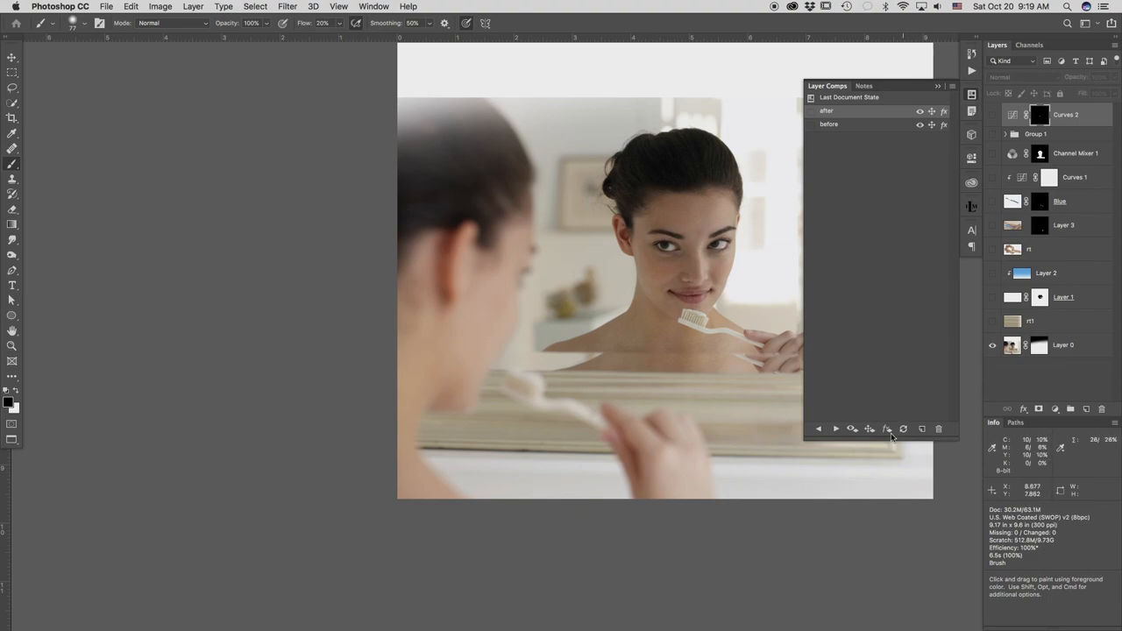
left_click(887, 427)
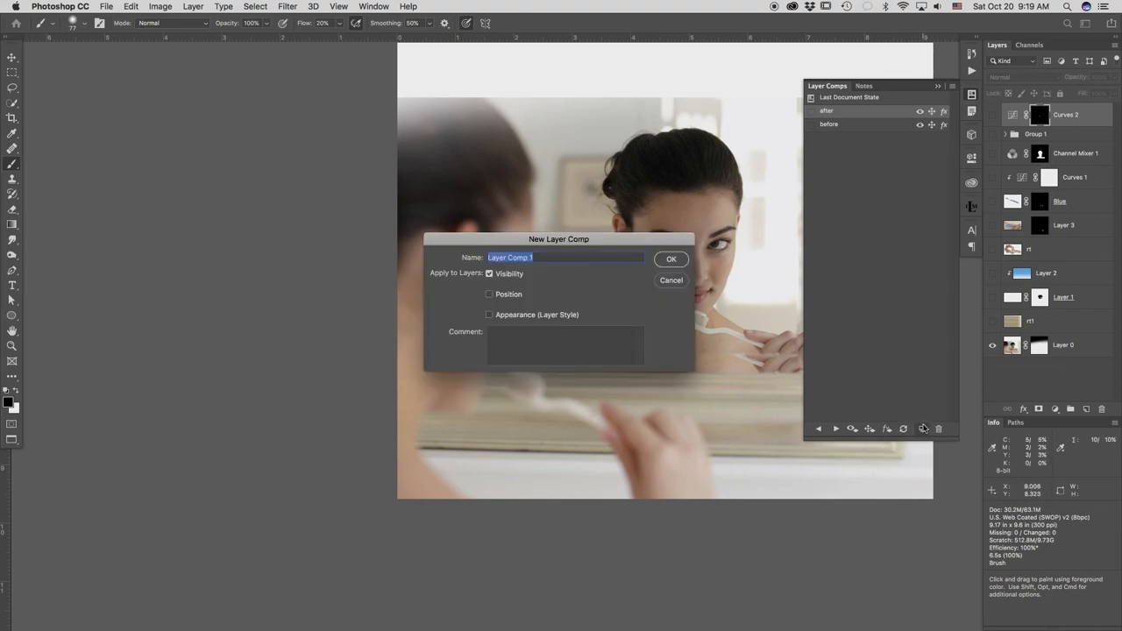
type("x")
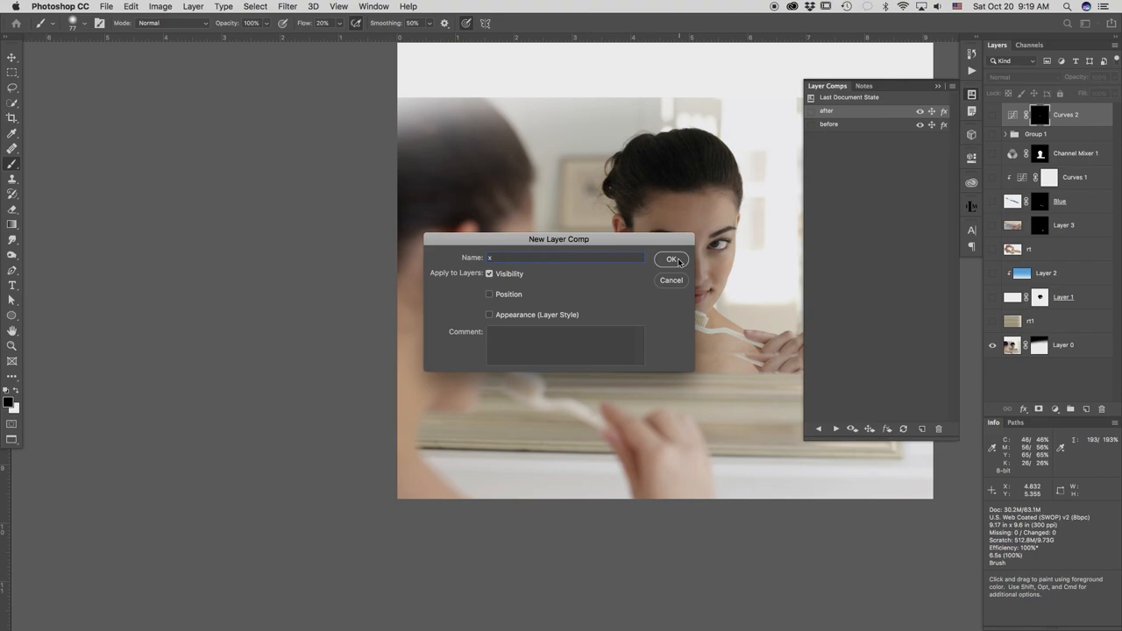
left_click(672, 260)
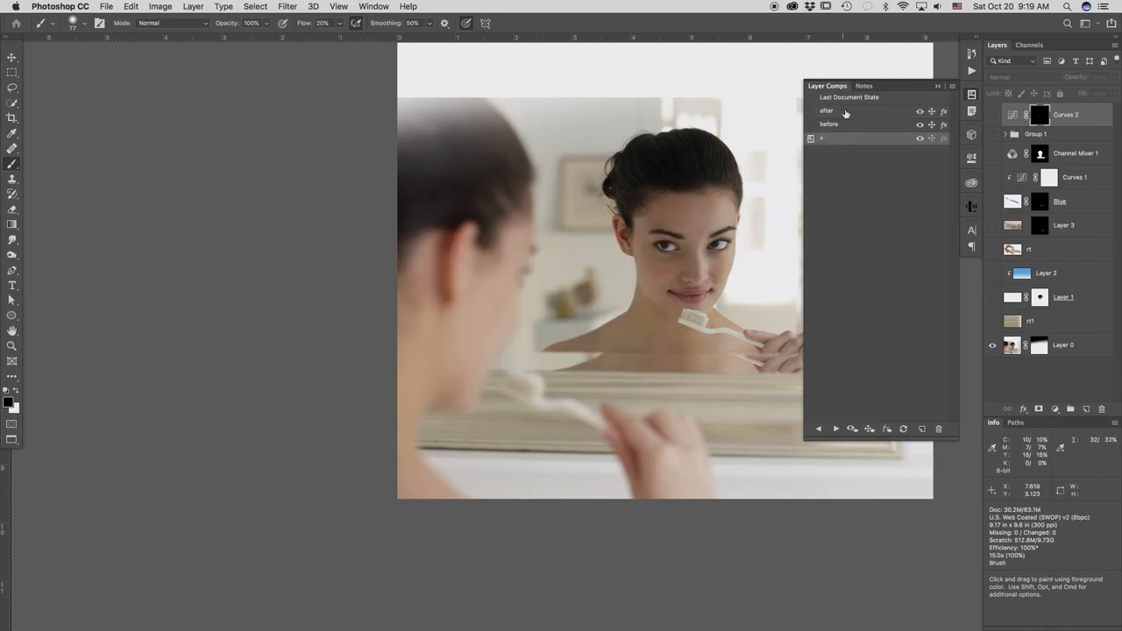
left_click(810, 112)
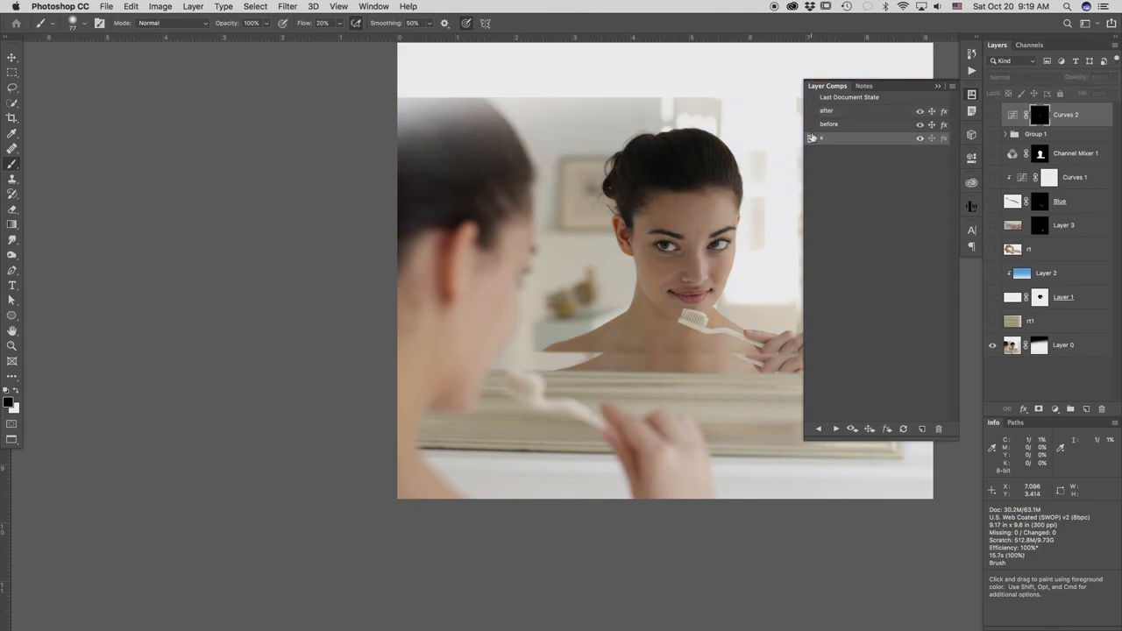
left_click(810, 112)
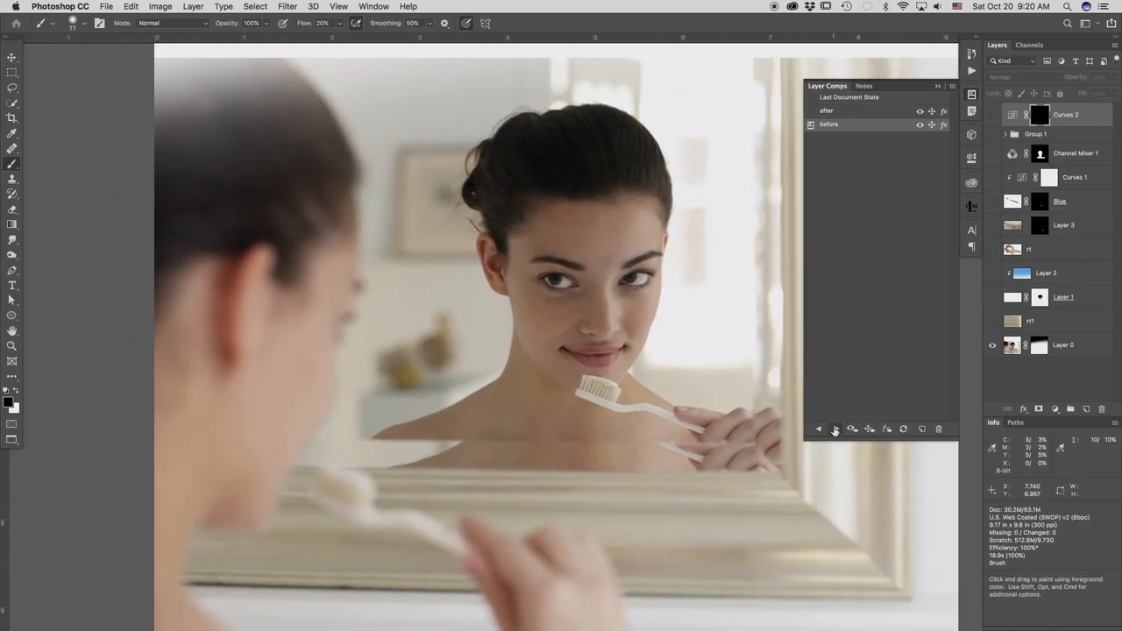
Step: Apply the 'after' layer comp and close the Layer Comps panel
left_click(834, 428)
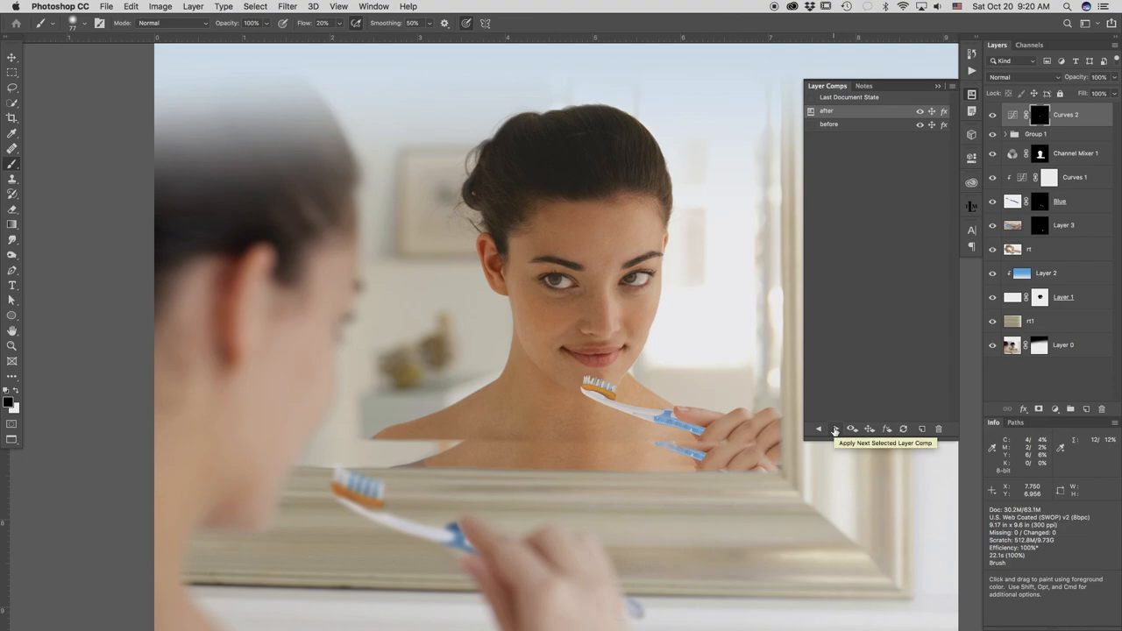
left_click(835, 428)
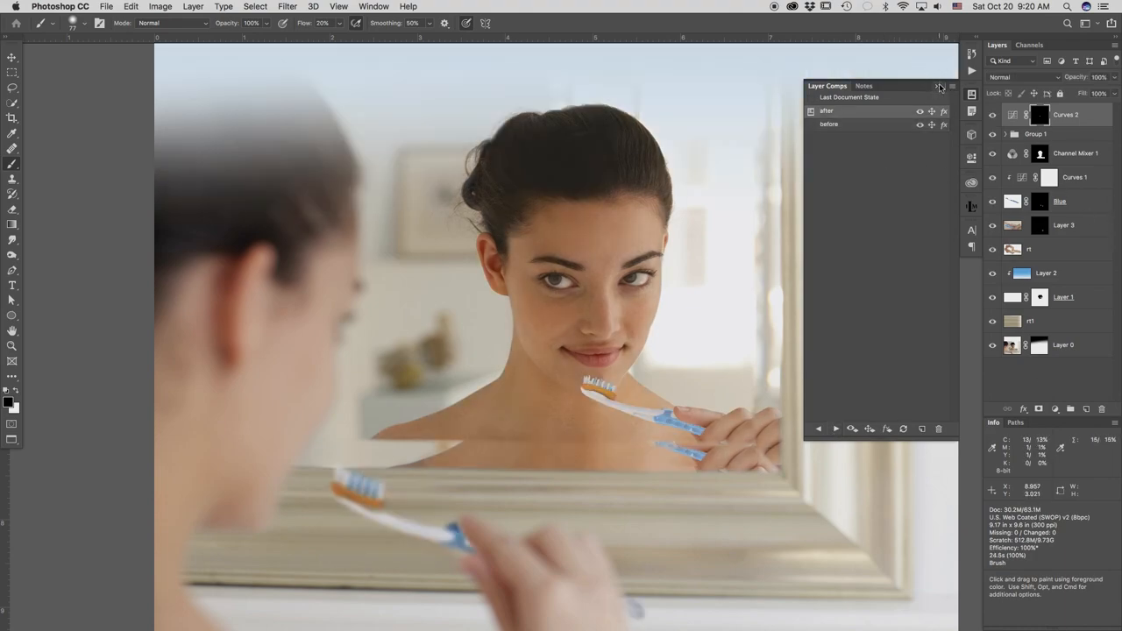
left_click(940, 86)
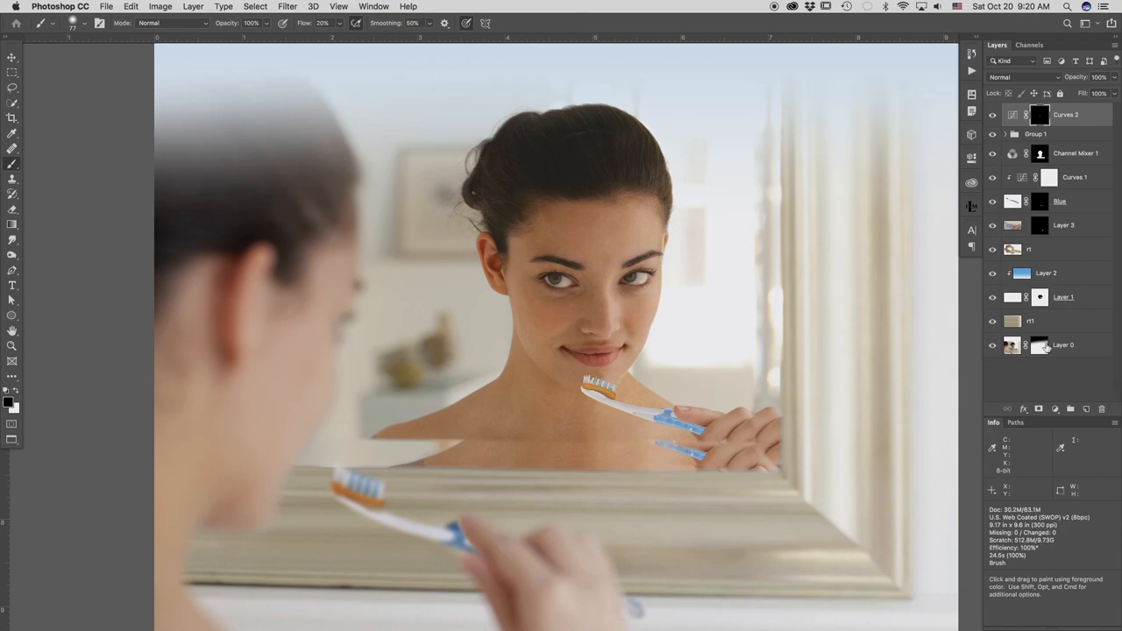